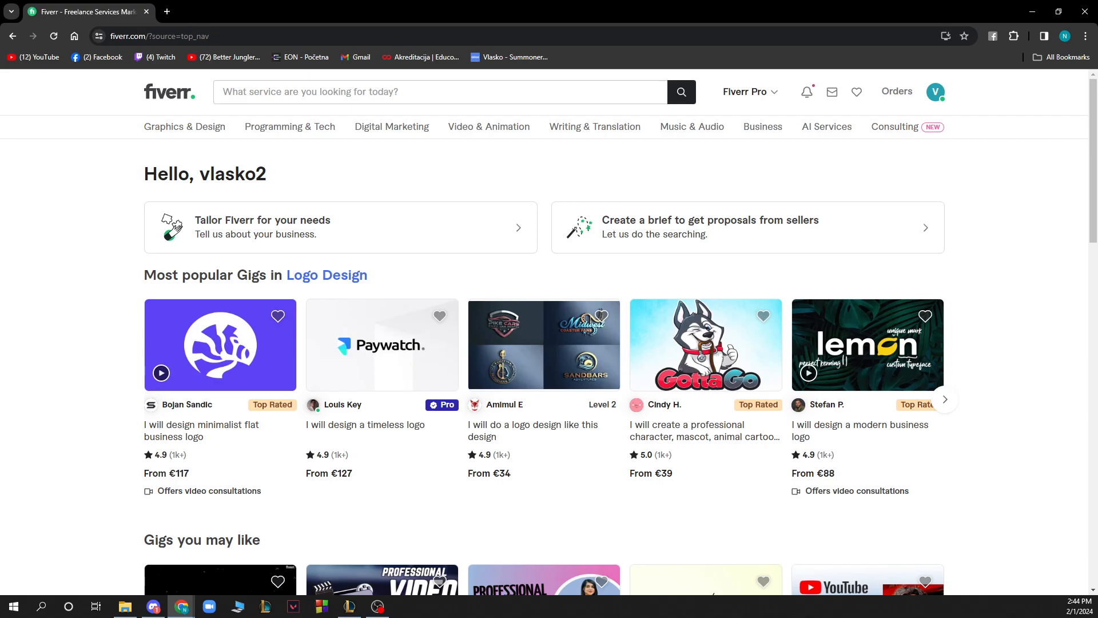
mouse_move(489, 7)
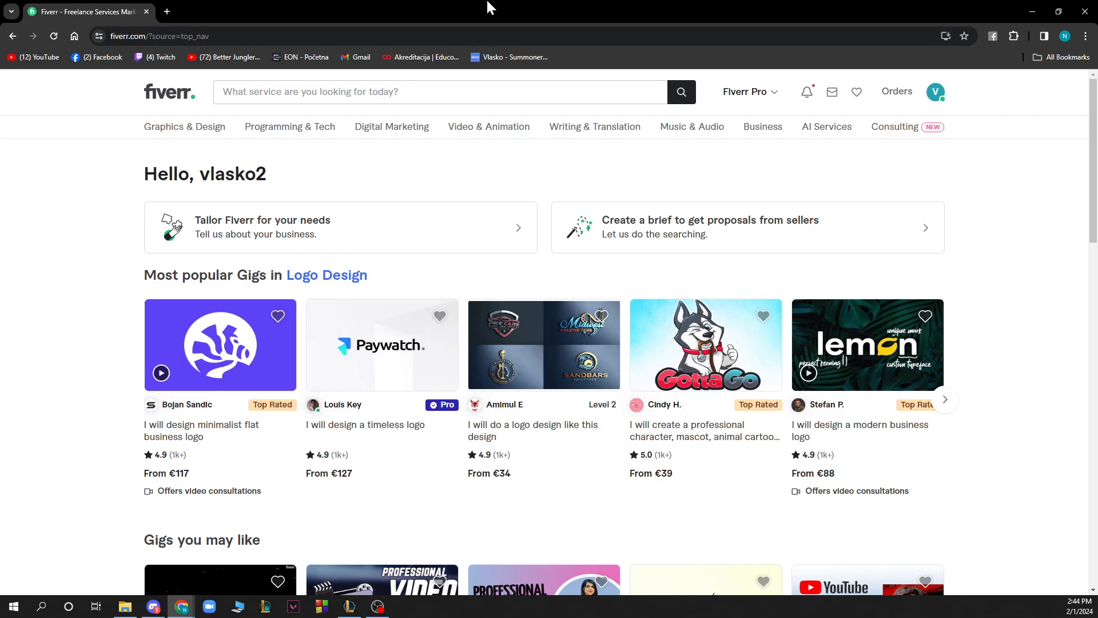
mouse_move(83, 217)
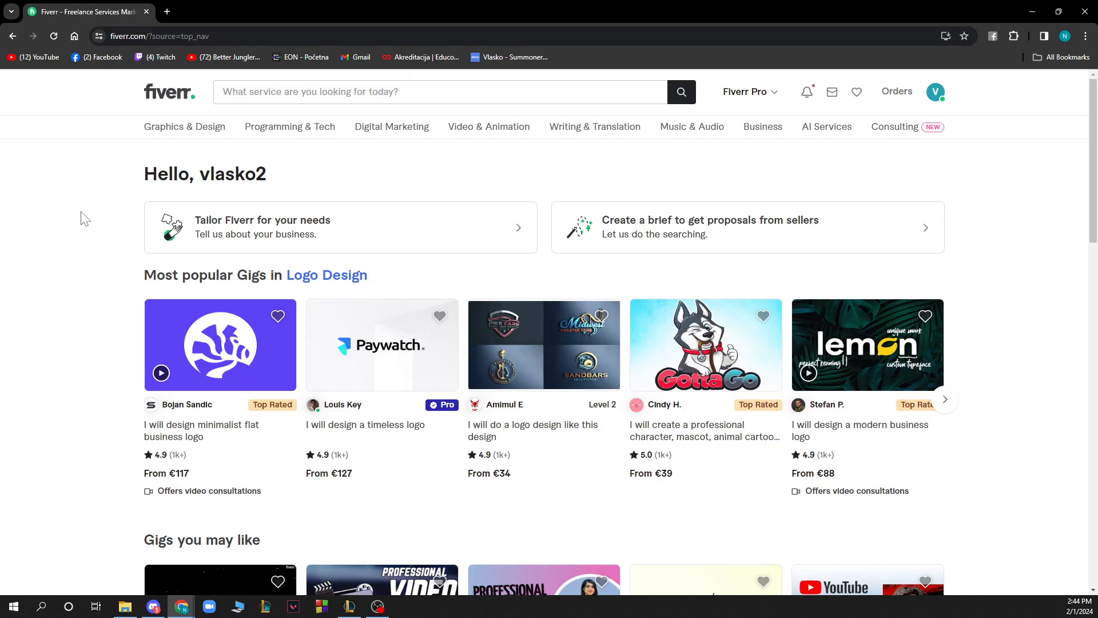
mouse_move(75, 217)
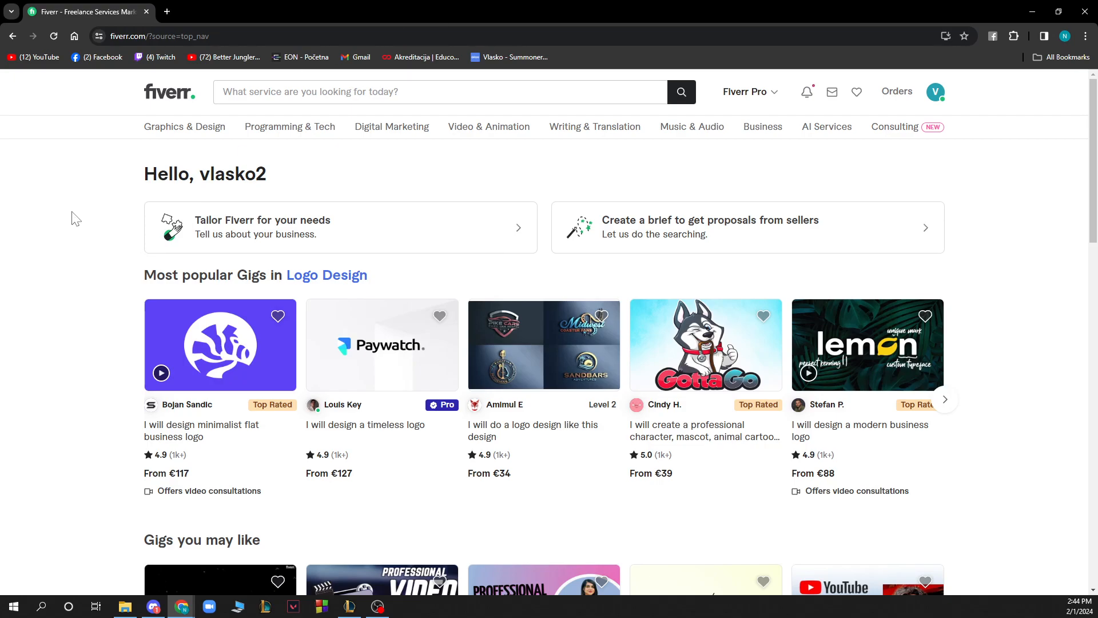
mouse_move(124, 144)
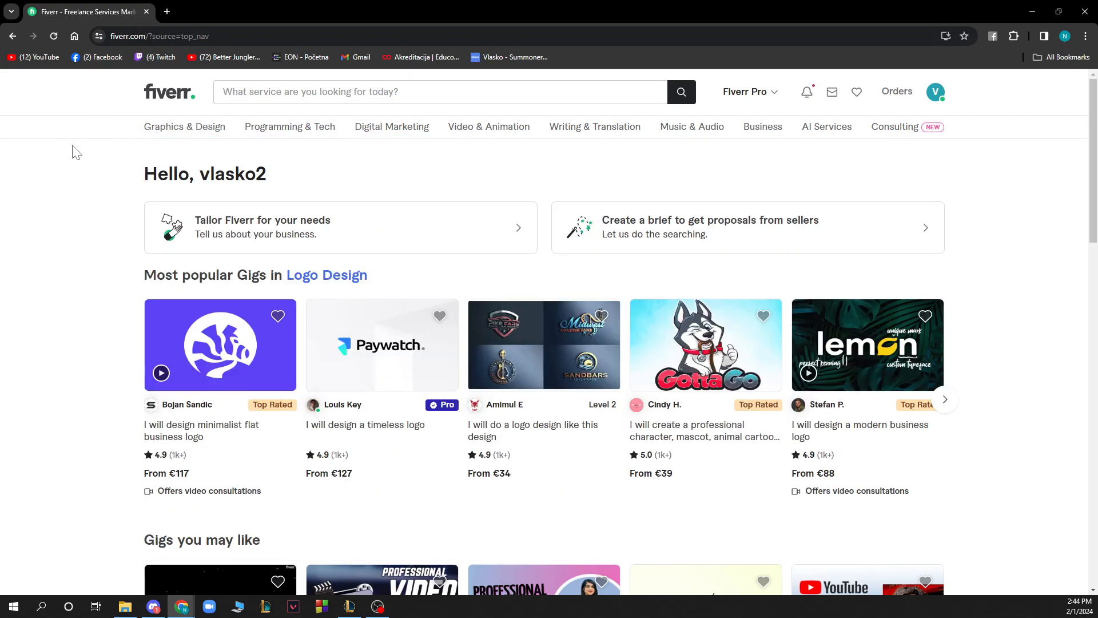
mouse_move(184, 127)
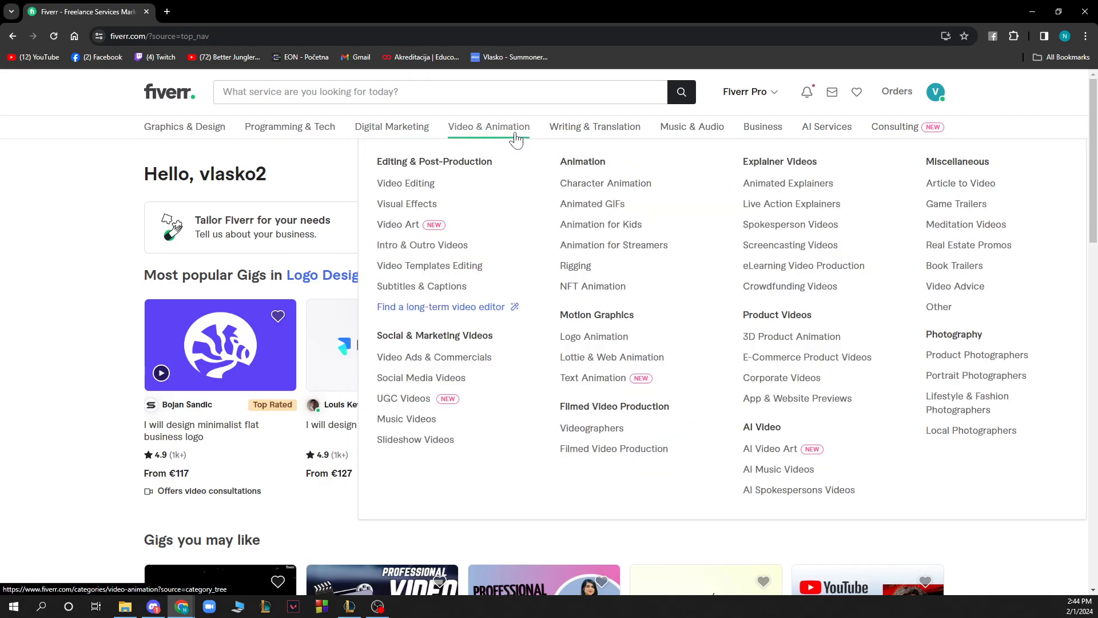
mouse_move(595, 127)
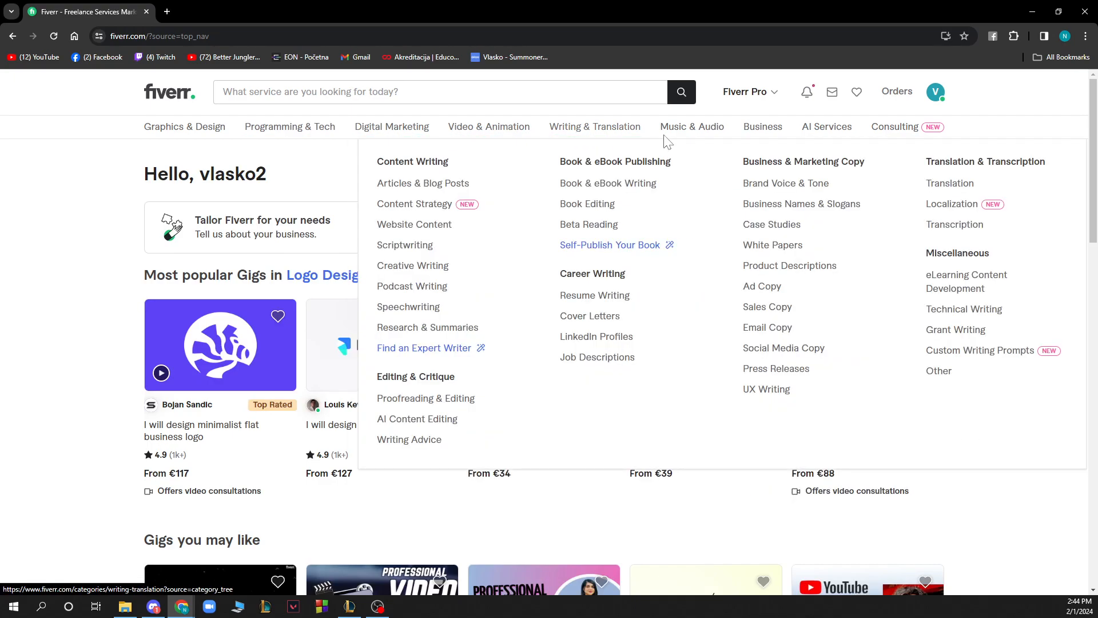
mouse_move(826, 127)
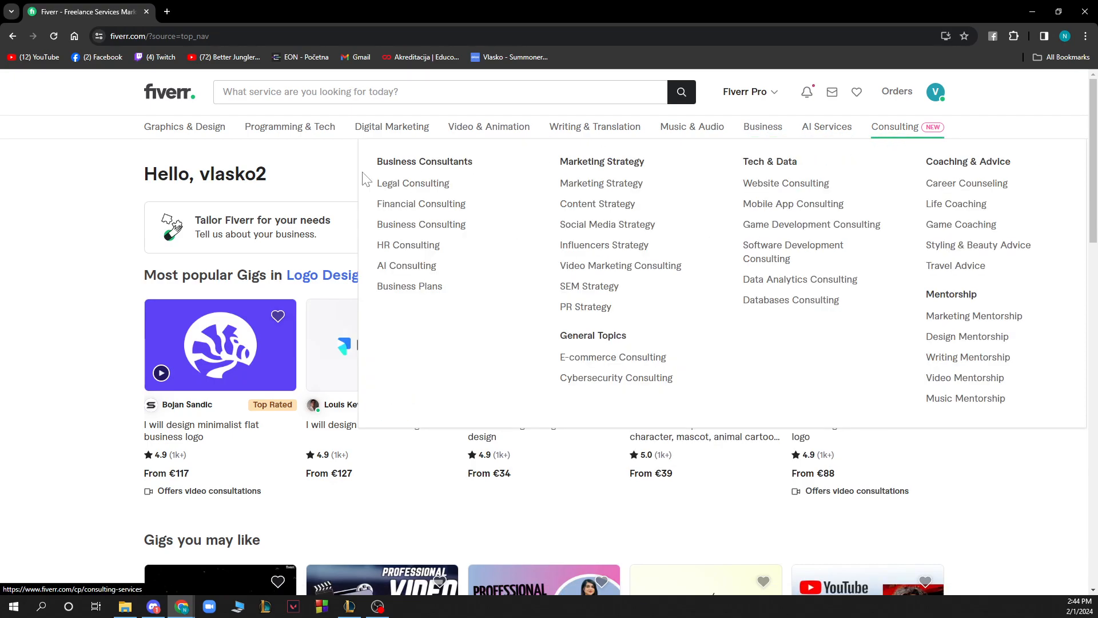
mouse_move(96, 216)
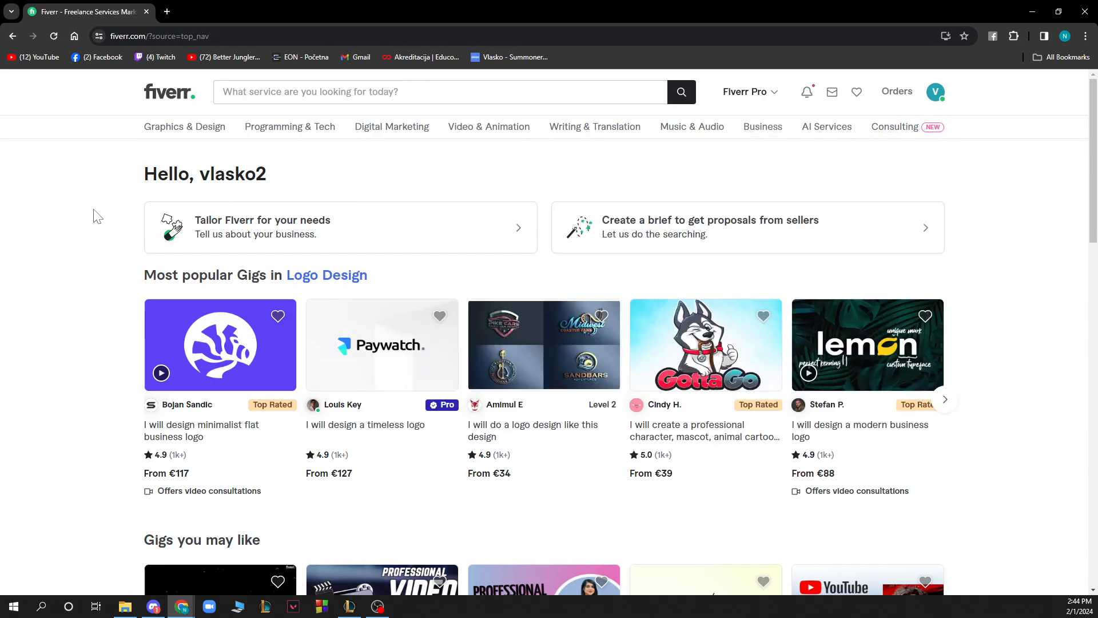
mouse_move(769, 95)
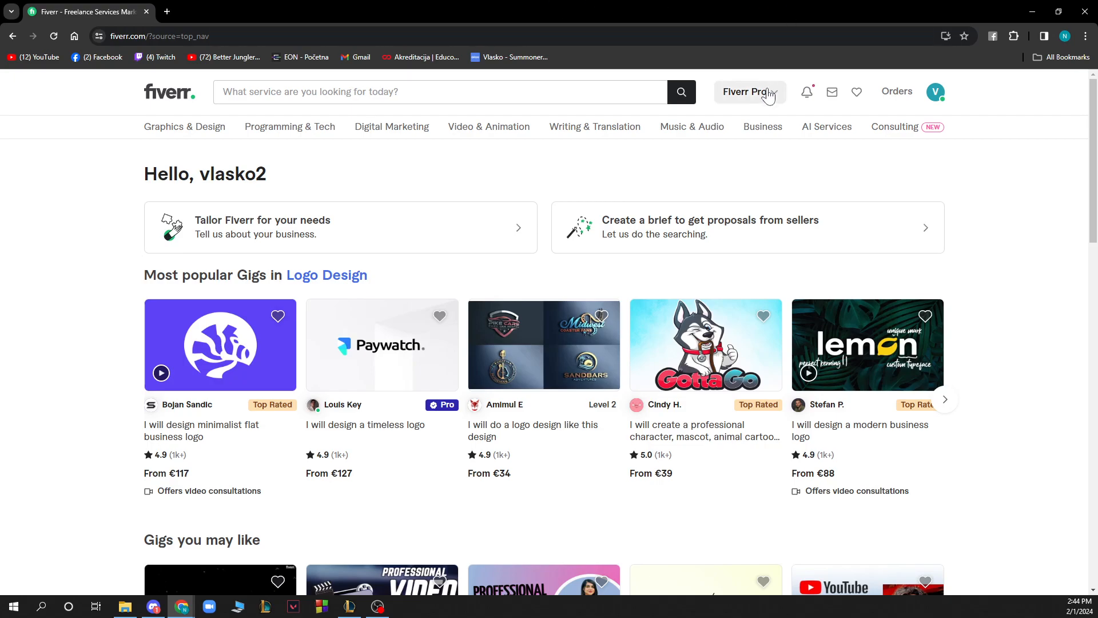
mouse_move(806, 91)
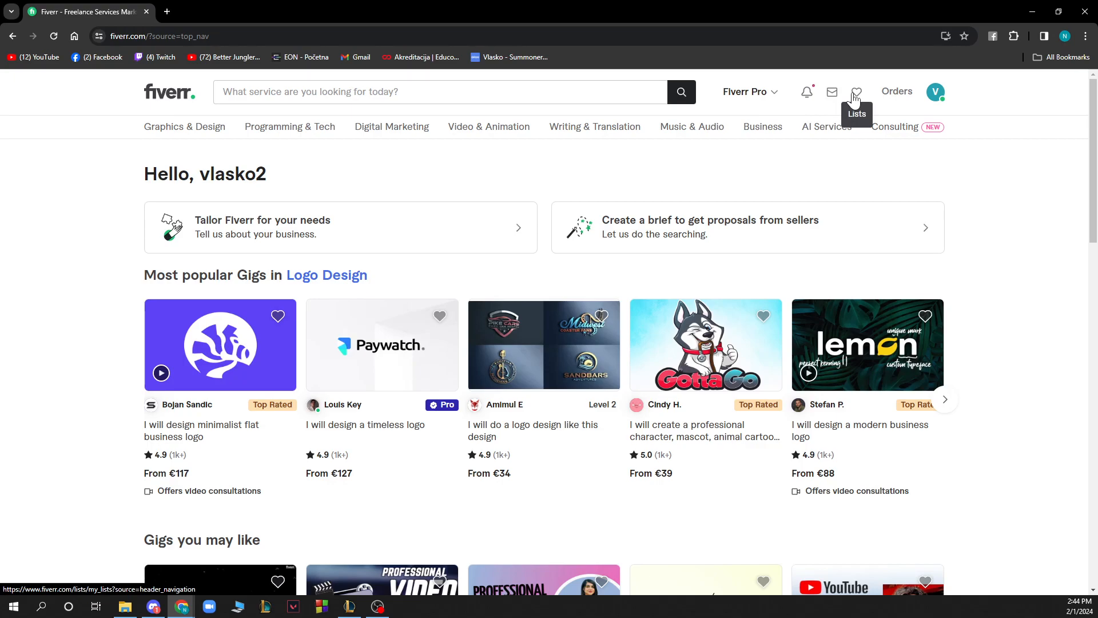
mouse_move(897, 92)
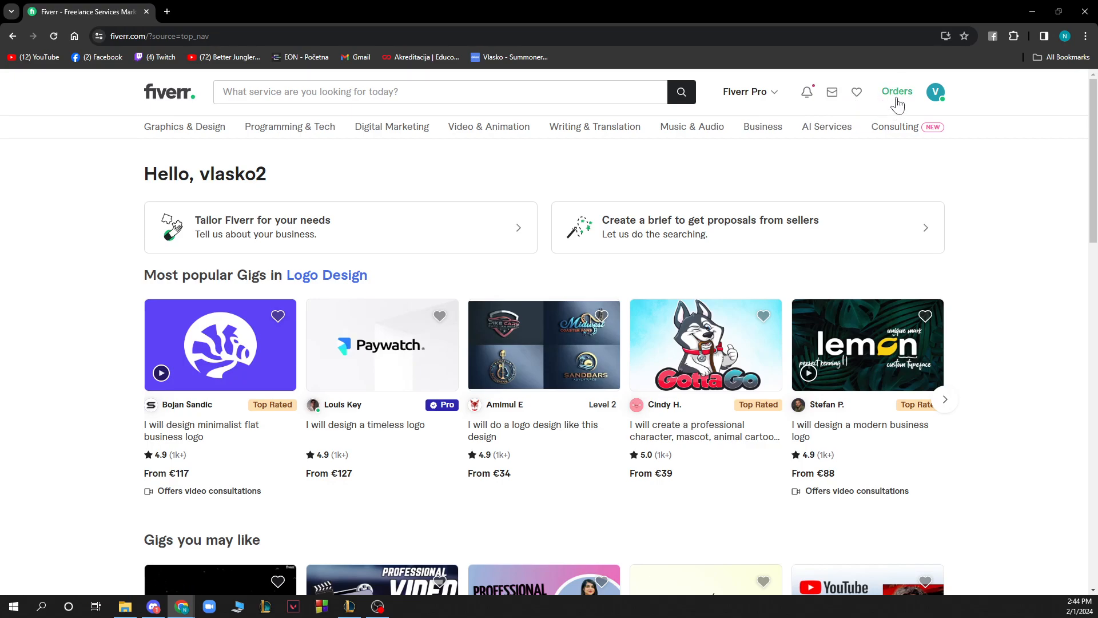
View the Orders panel, then bring up the account menu from the profile avatar
left_click(897, 92)
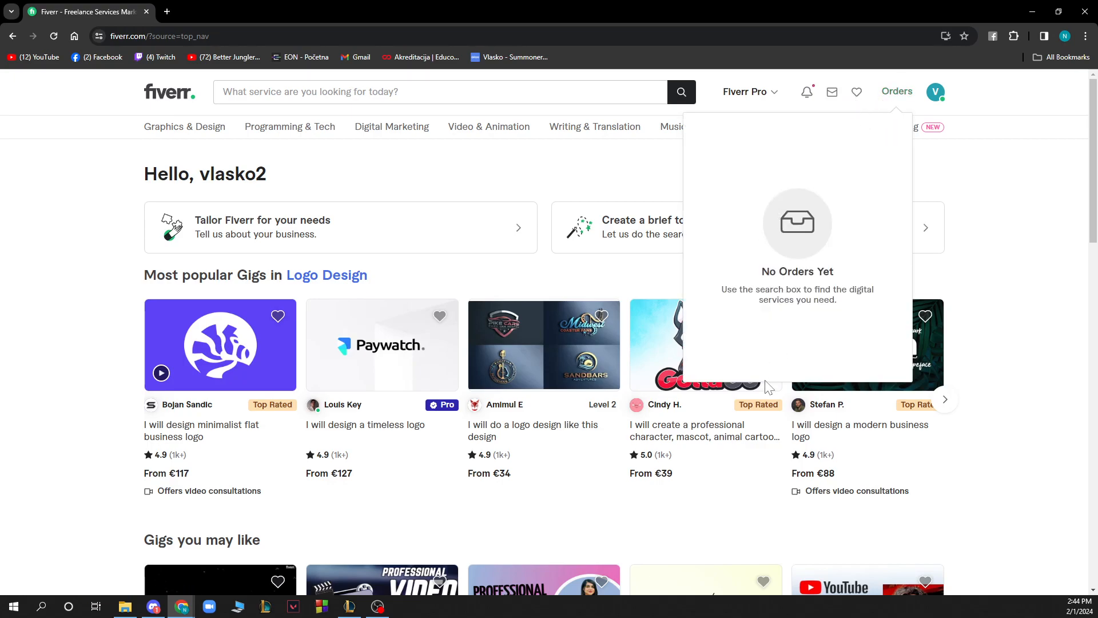
left_click(935, 92)
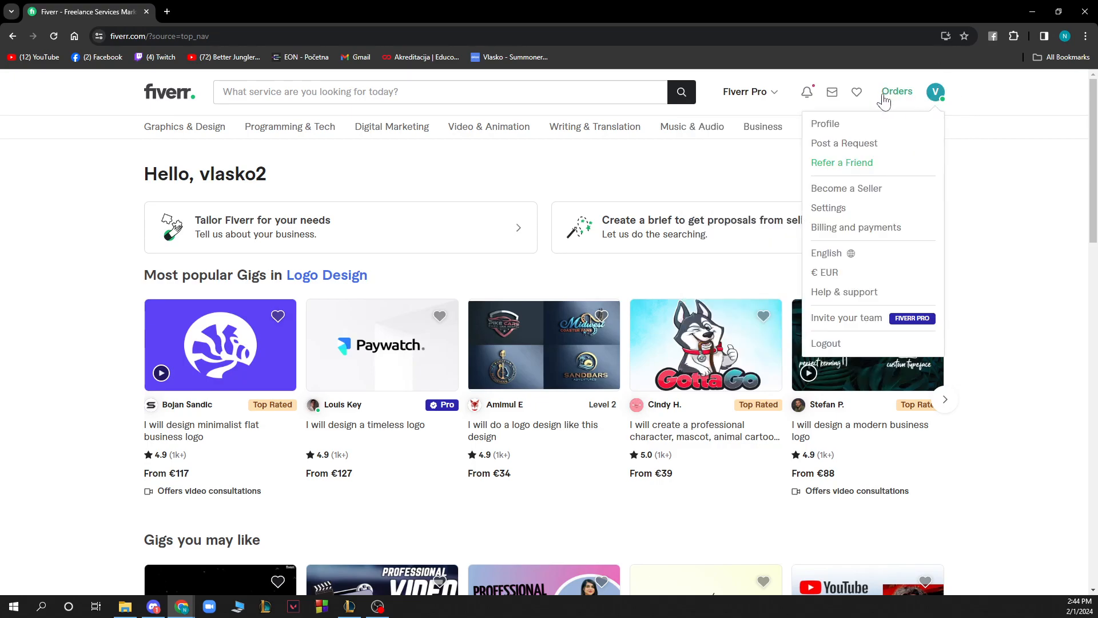
mouse_move(844, 143)
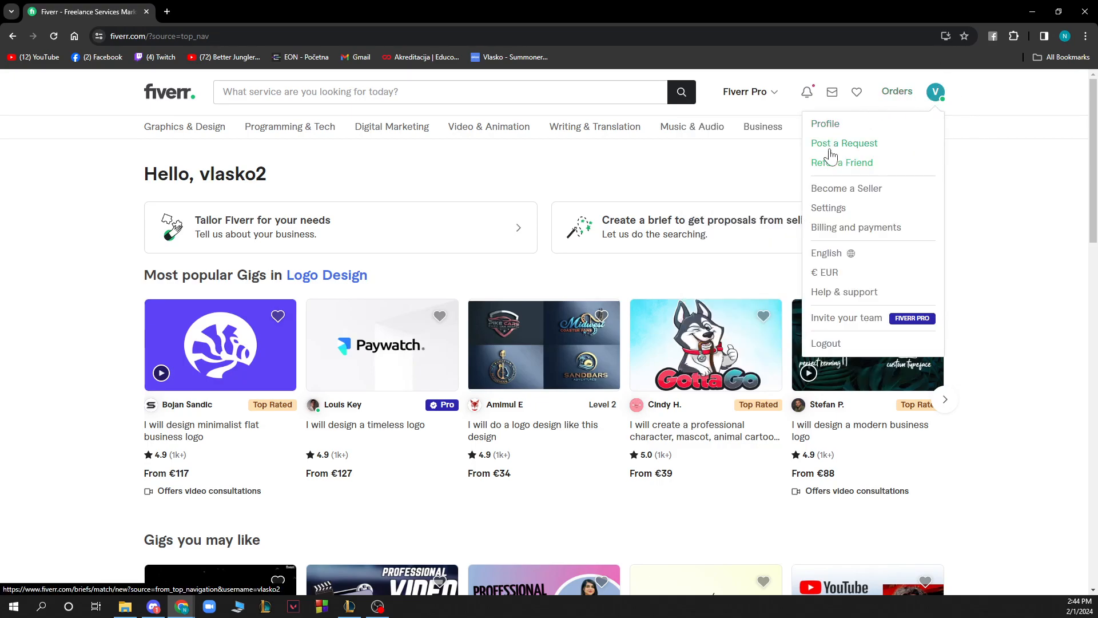
mouse_move(829, 207)
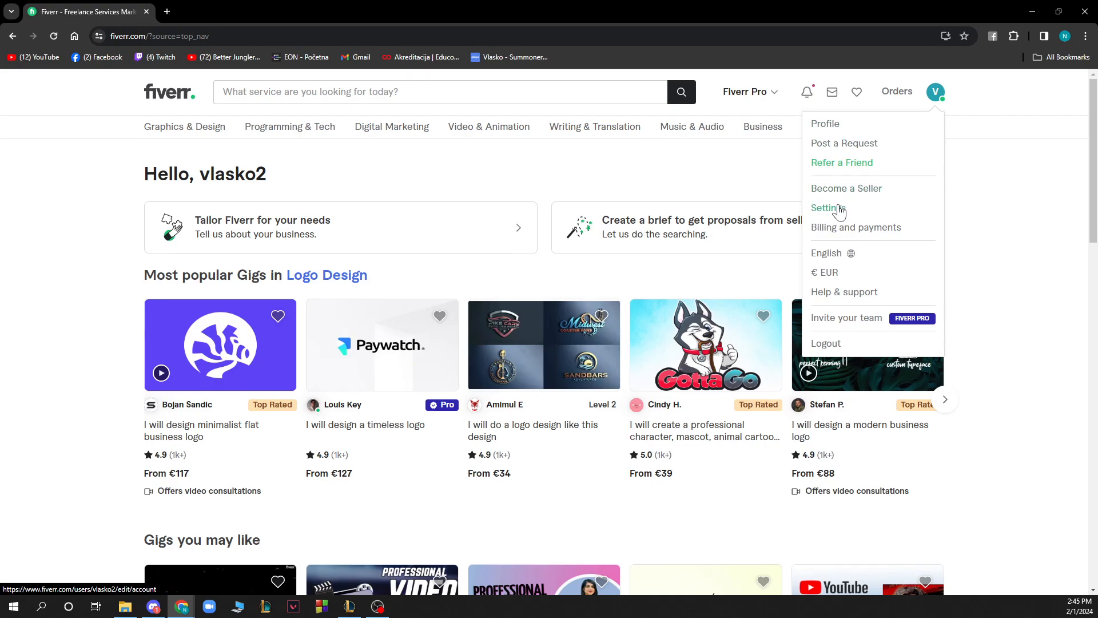
mouse_move(833, 257)
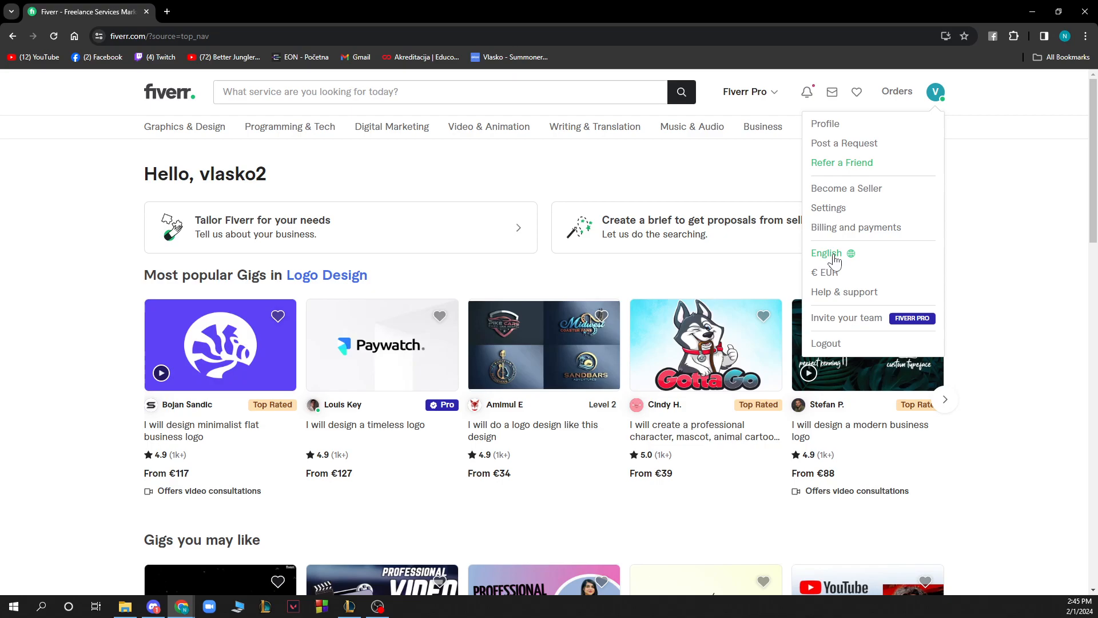
mouse_move(825, 272)
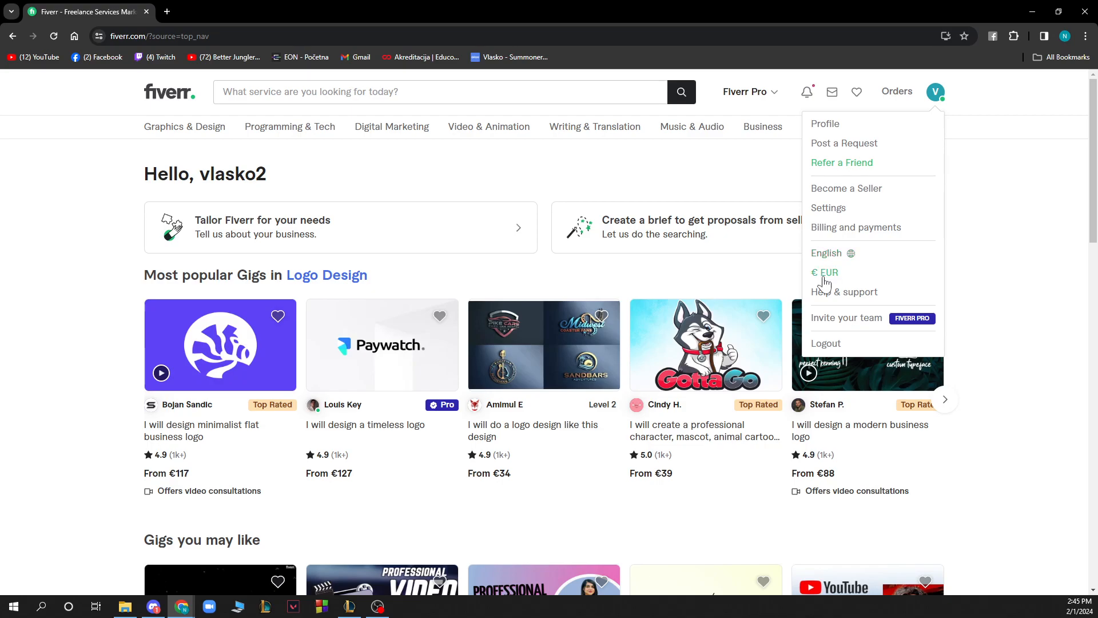
mouse_move(847, 317)
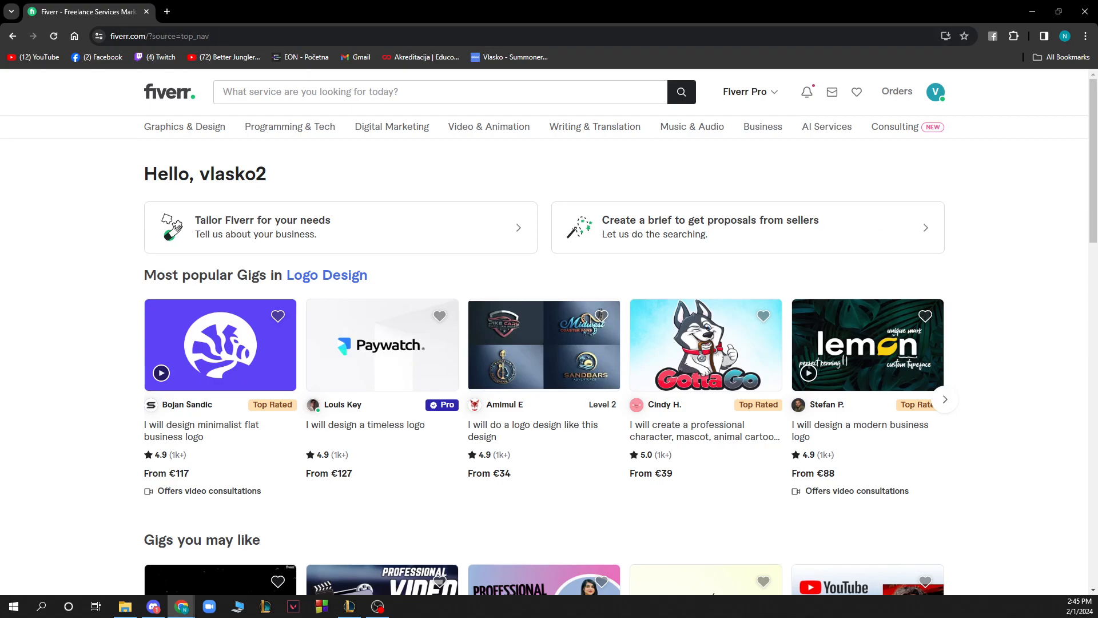
mouse_move(965, 8)
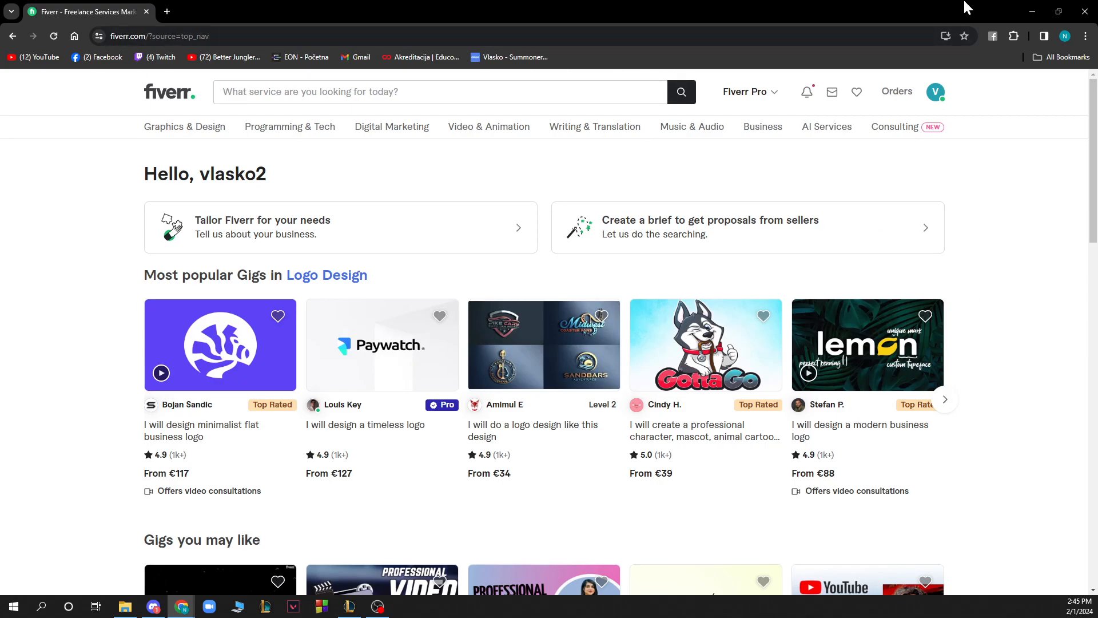
Reopen the account menu from the profile avatar to reach billing
left_click(935, 92)
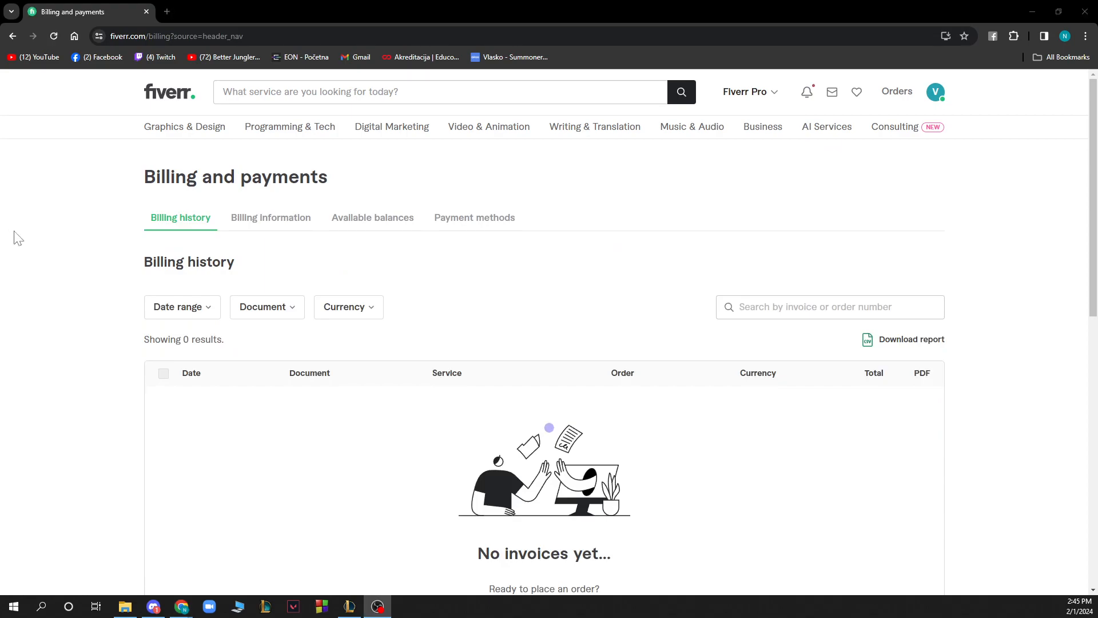
mouse_move(389, 204)
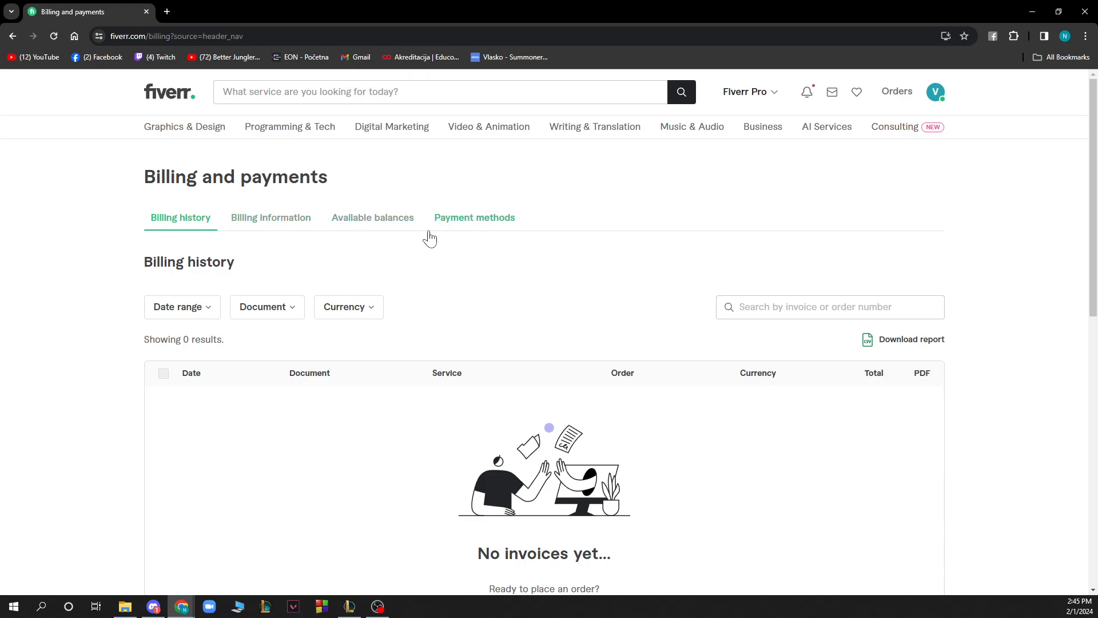
Switch the Billing and payments page to the Billing information form
left_click(270, 217)
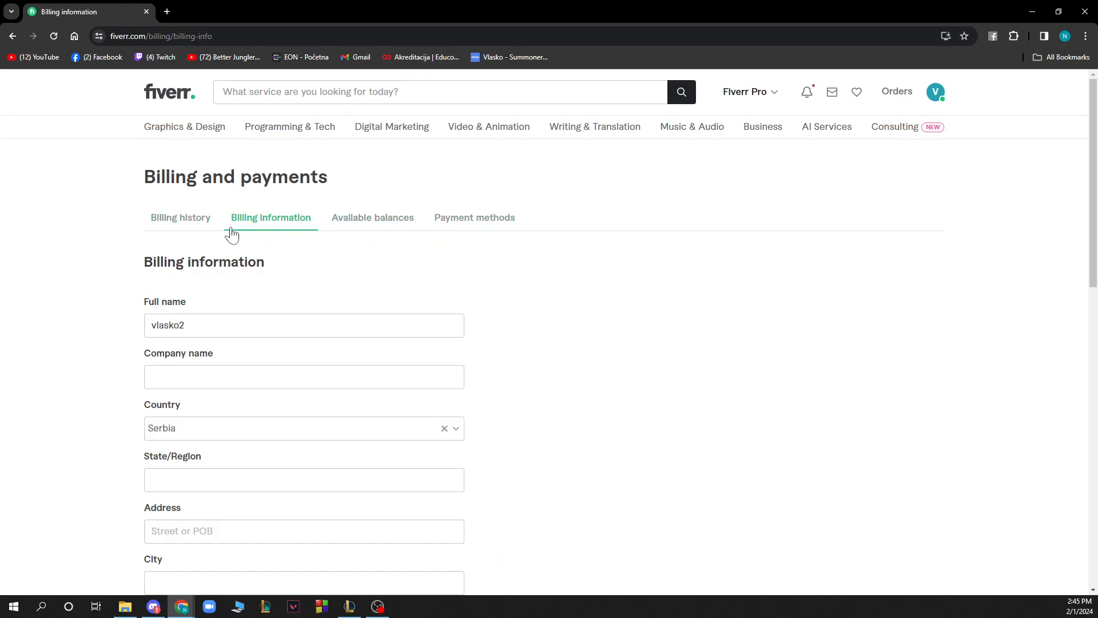
scroll("down", 3)
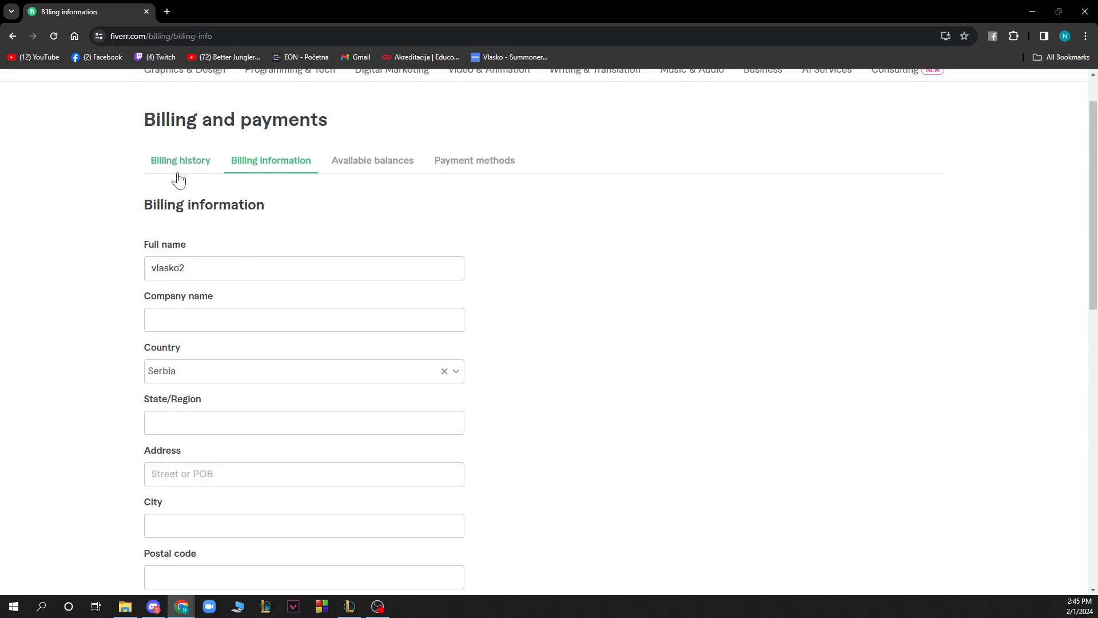
scroll("down", 3)
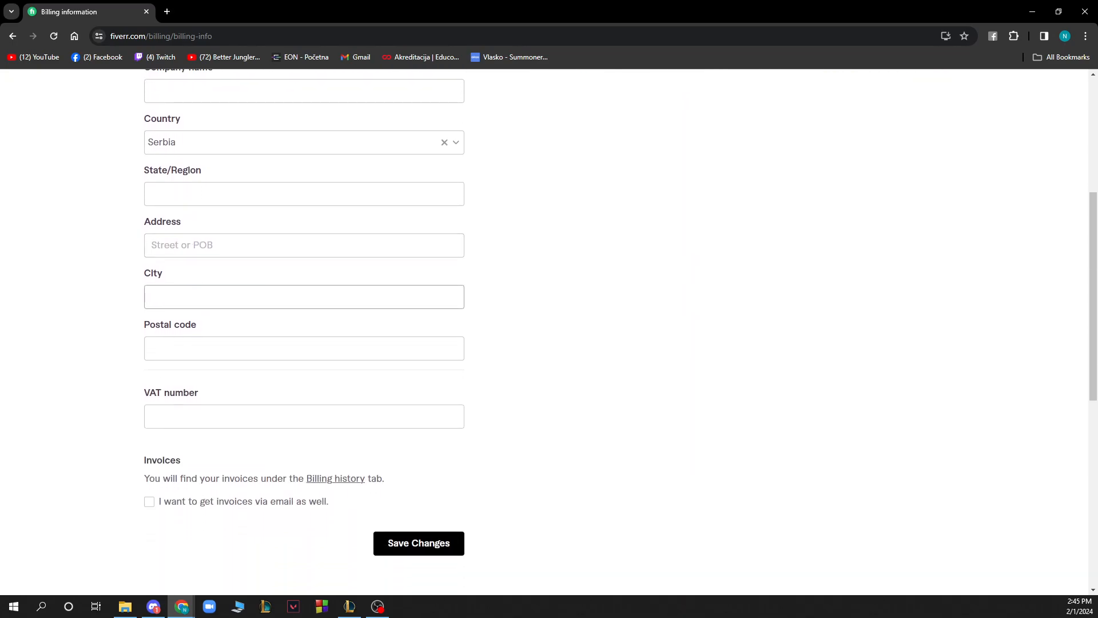
scroll("down", 3)
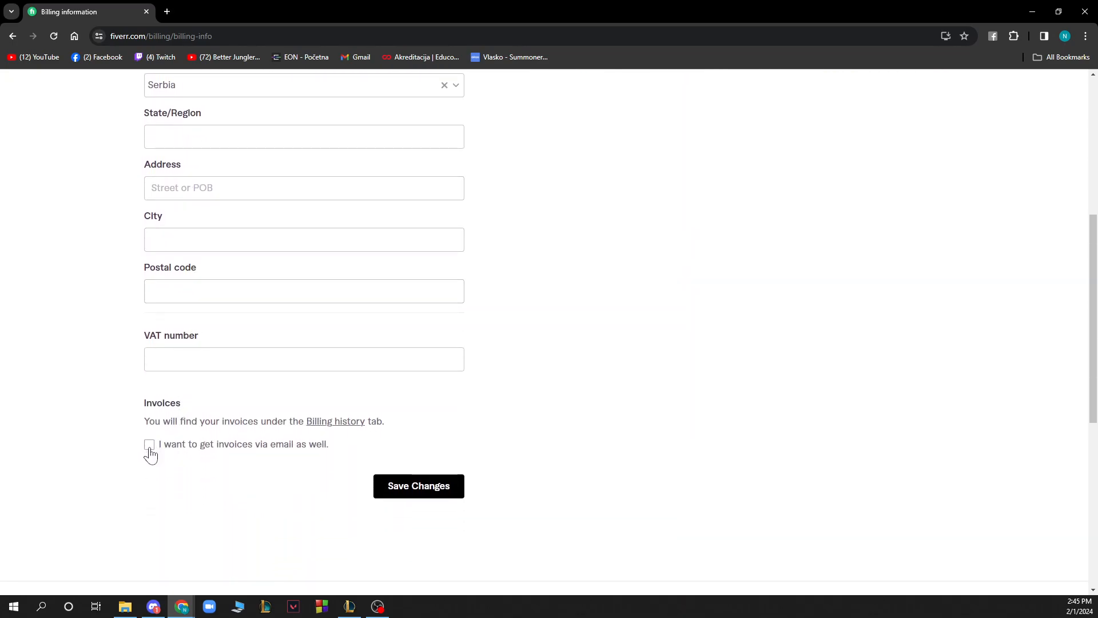
mouse_move(217, 469)
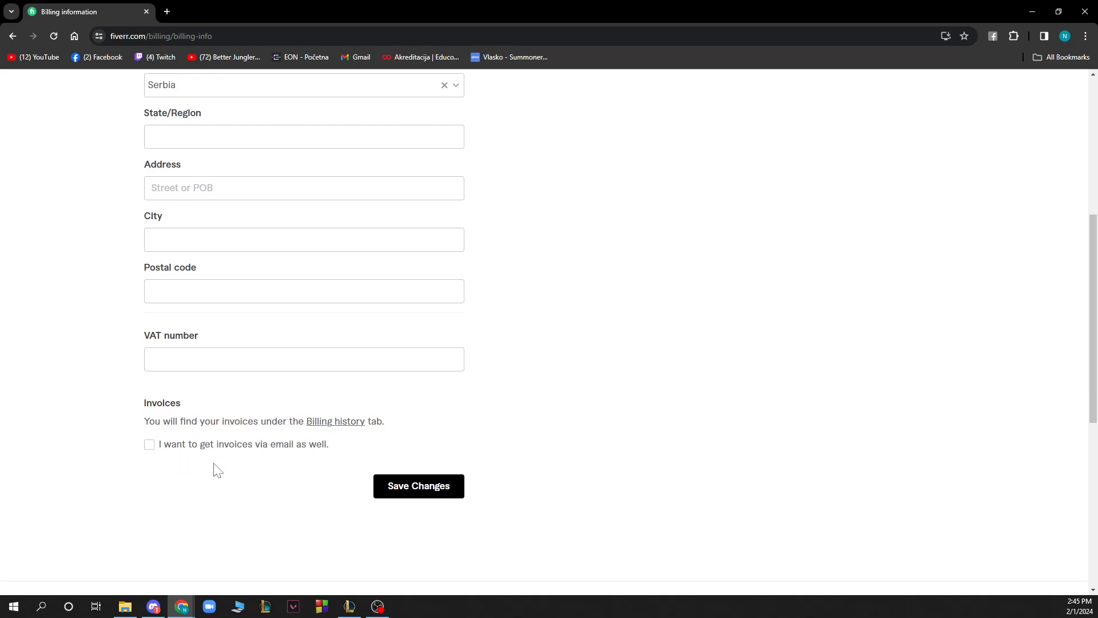